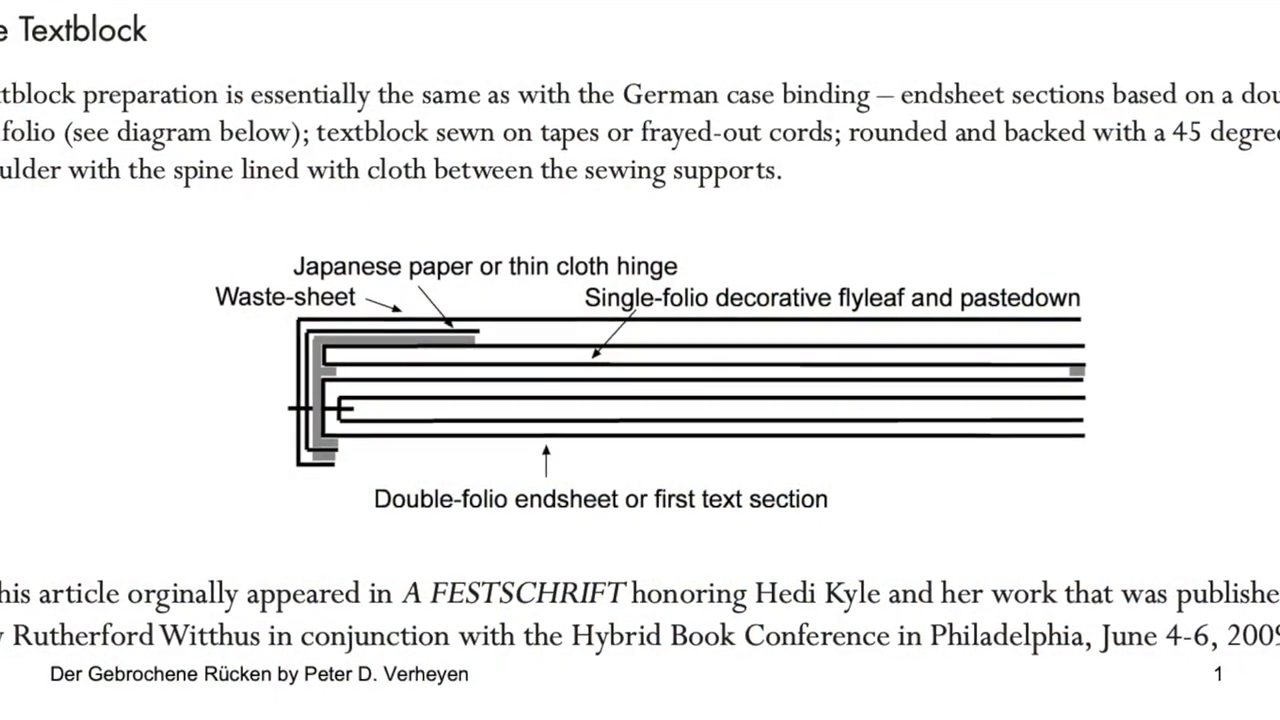
scroll("down", 3)
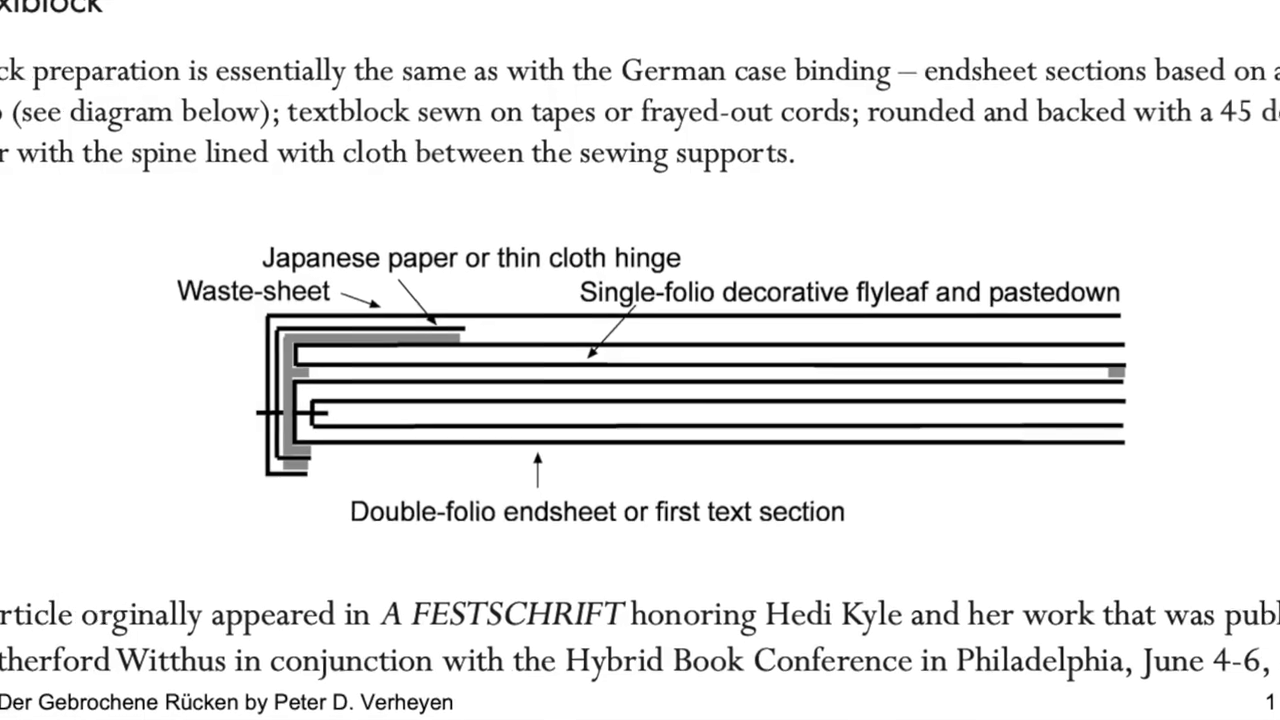
scroll("down", 3)
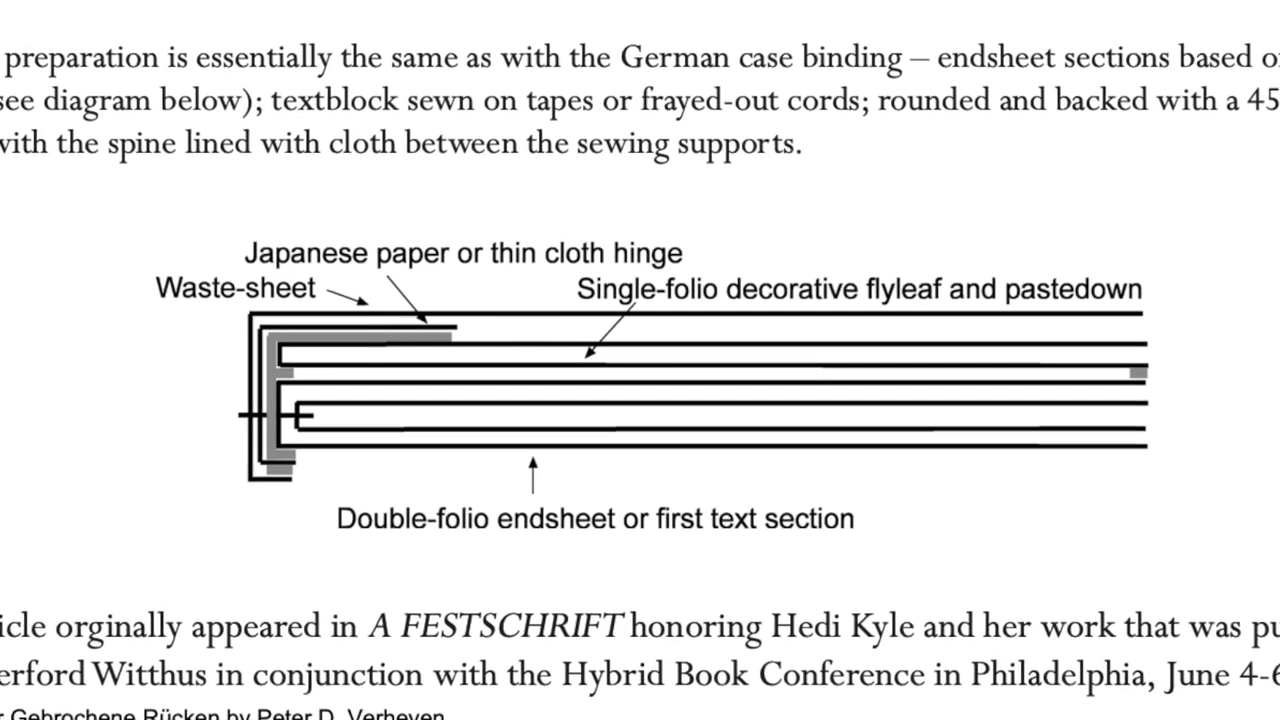